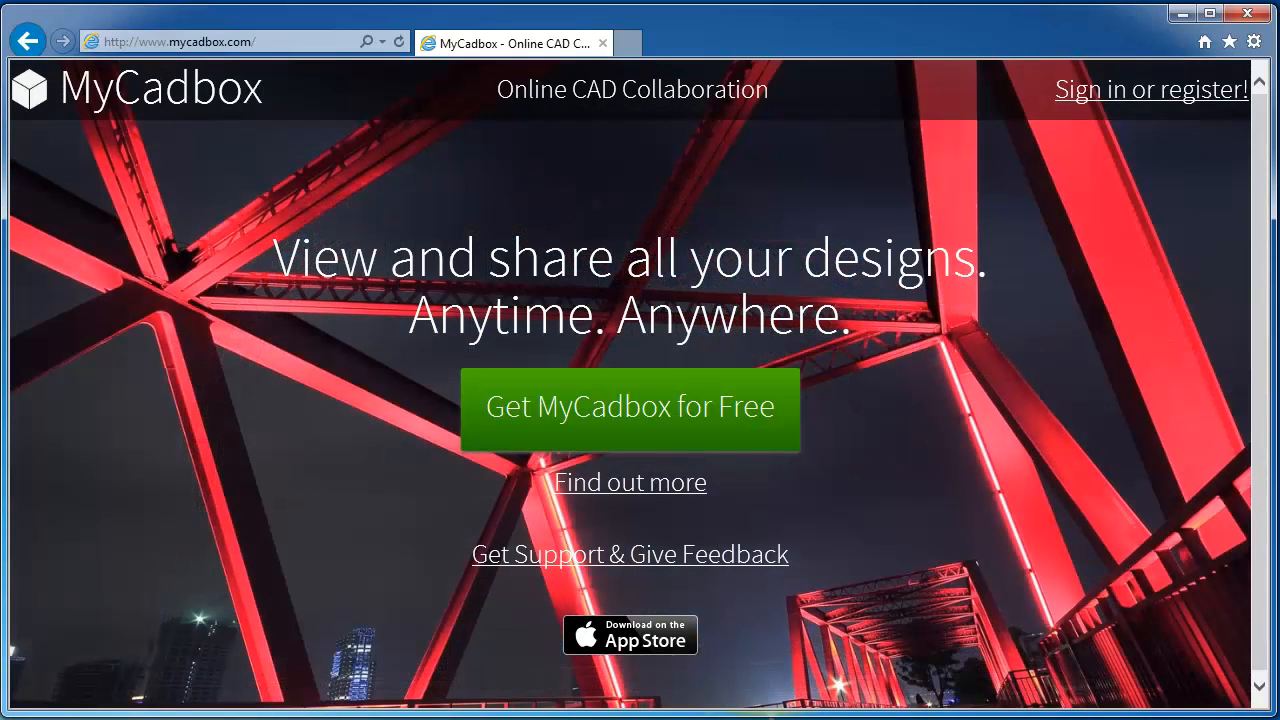
pyautogui.moveTo(616, 520)
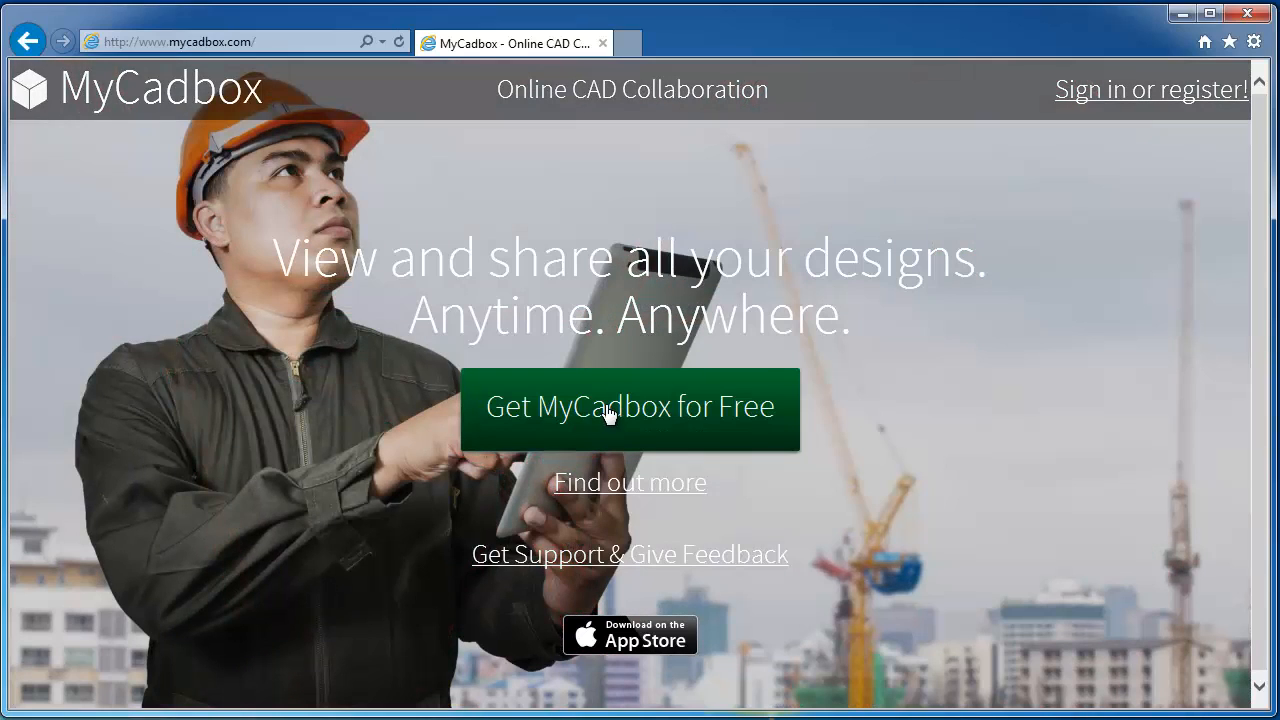
# Choose 'Get MyCadbox for Free' on mycadbox.com to start the setup.exe download.
pyautogui.click(628, 408)
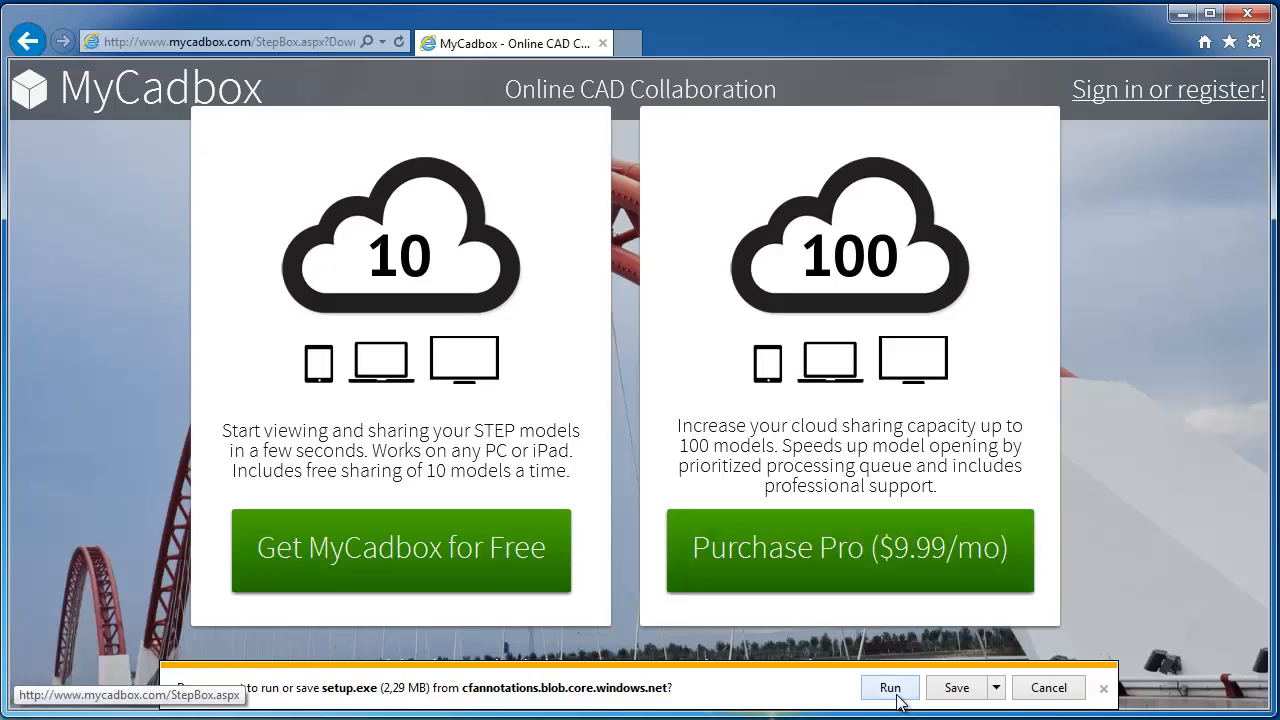
# Run setup.exe and install MyCadbox with default folder, shortcuts and STEP file association.
pyautogui.click(888, 688)
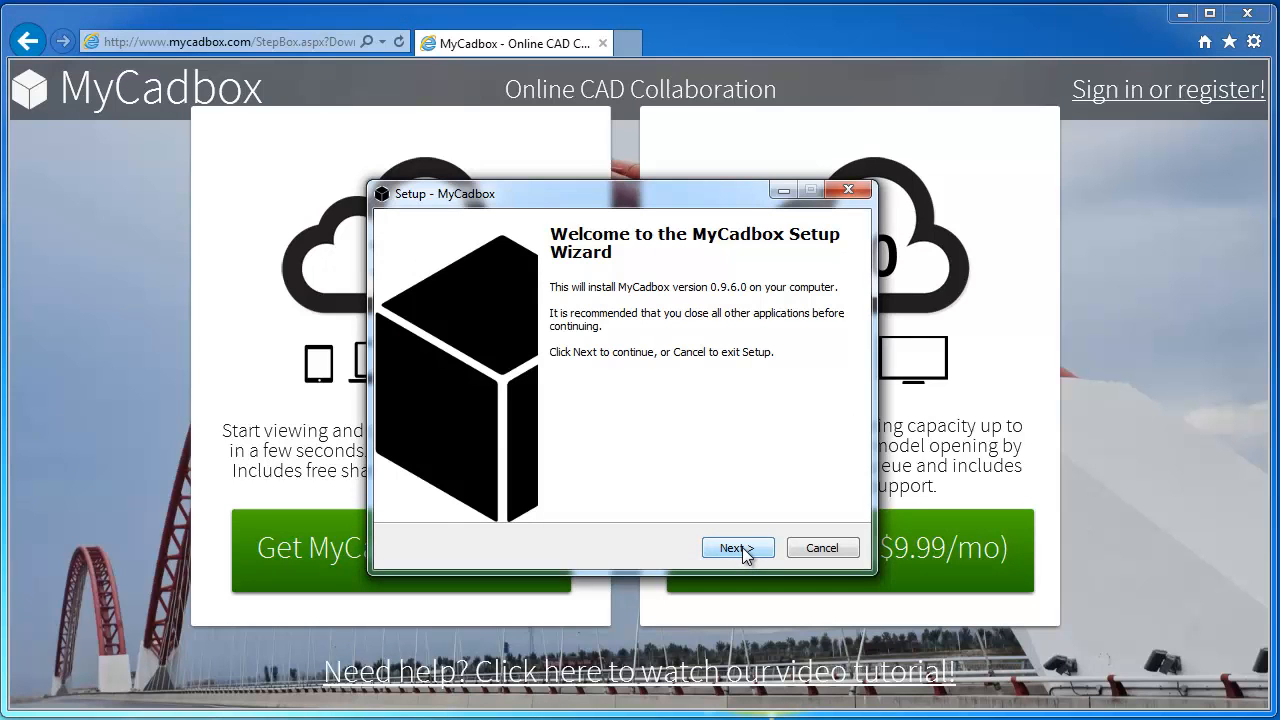
pyautogui.click(736, 548)
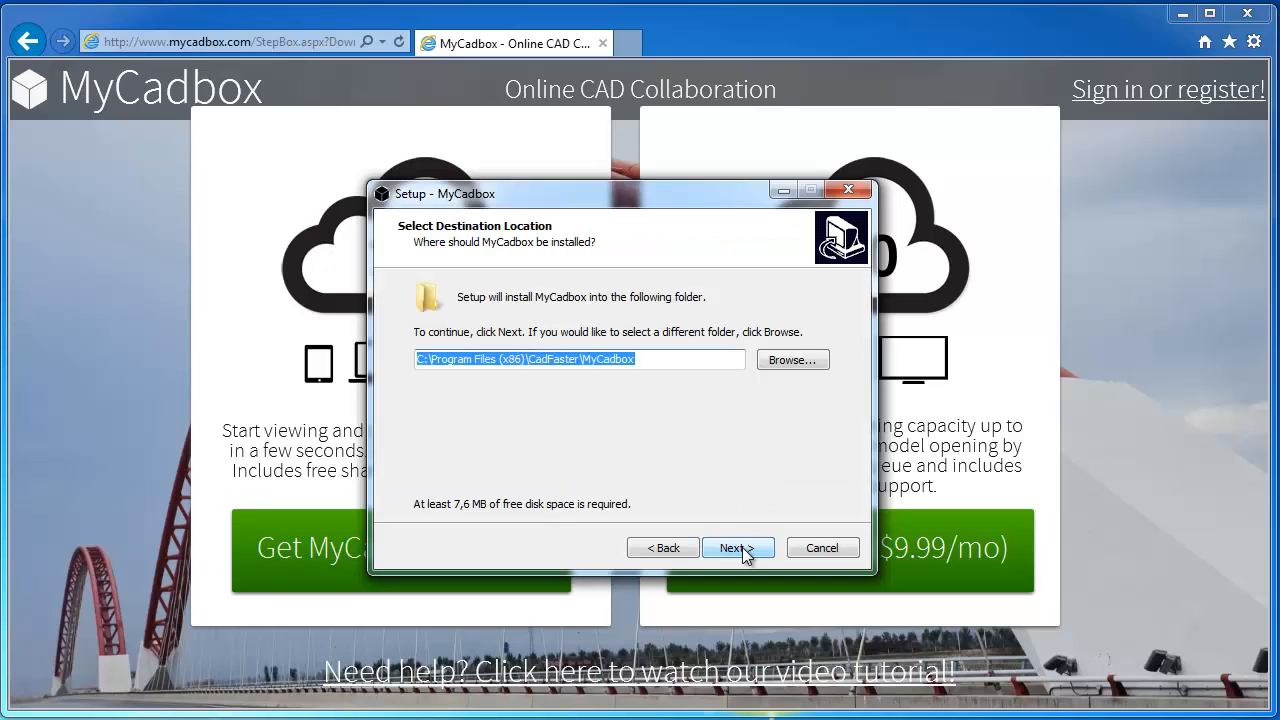
pyautogui.click(738, 548)
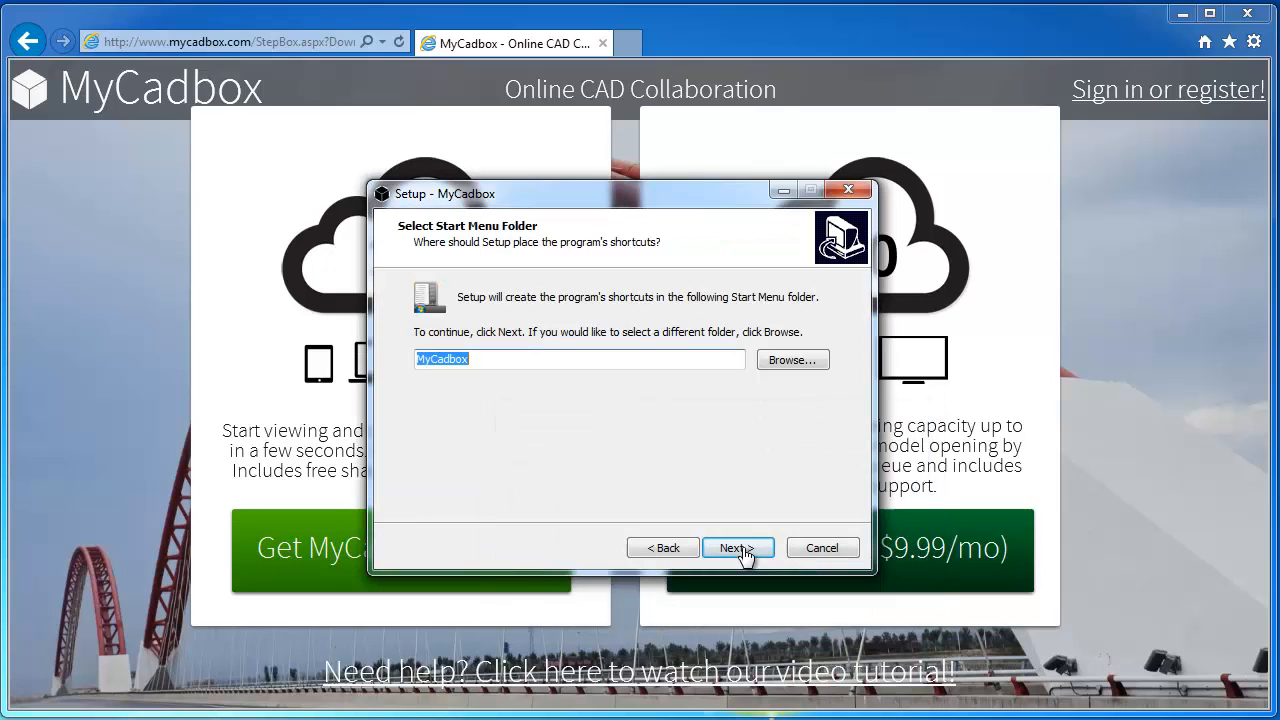
pyautogui.click(736, 548)
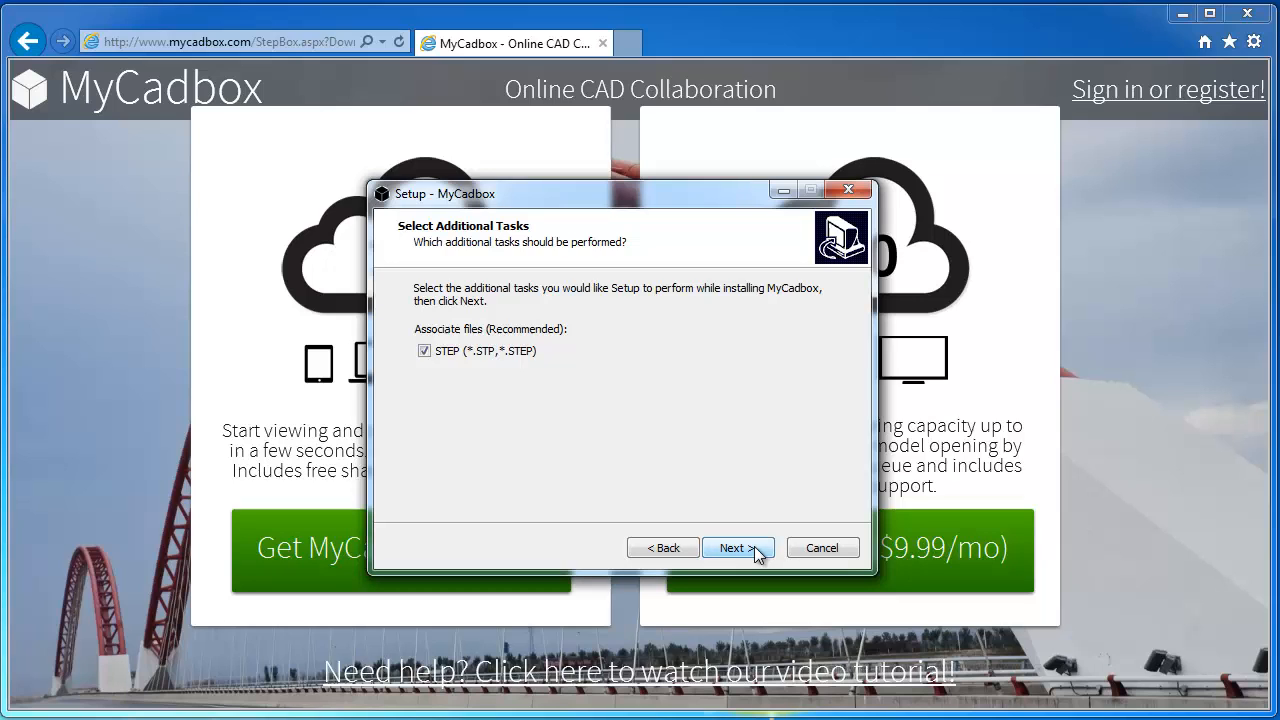
pyautogui.click(736, 548)
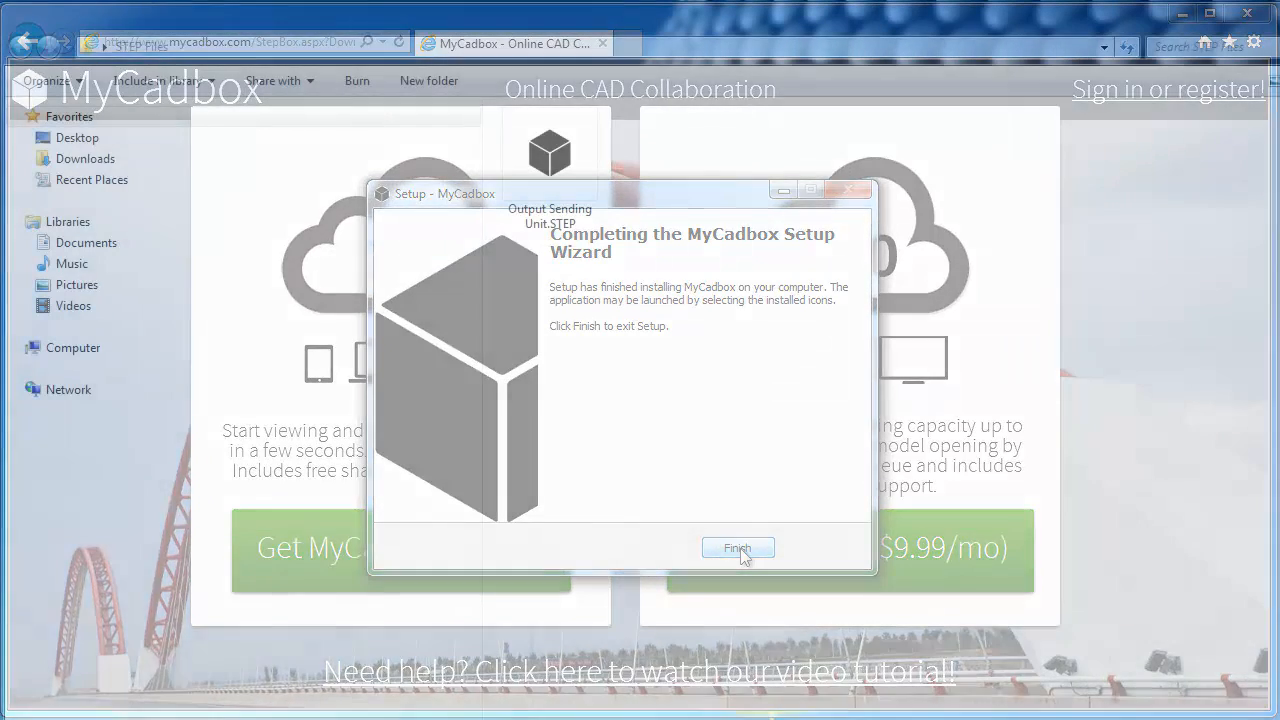
# Finish the installer and open Output Sending Unit.STEP from the STEP Files folder in MyCadbox.
pyautogui.click(738, 548)
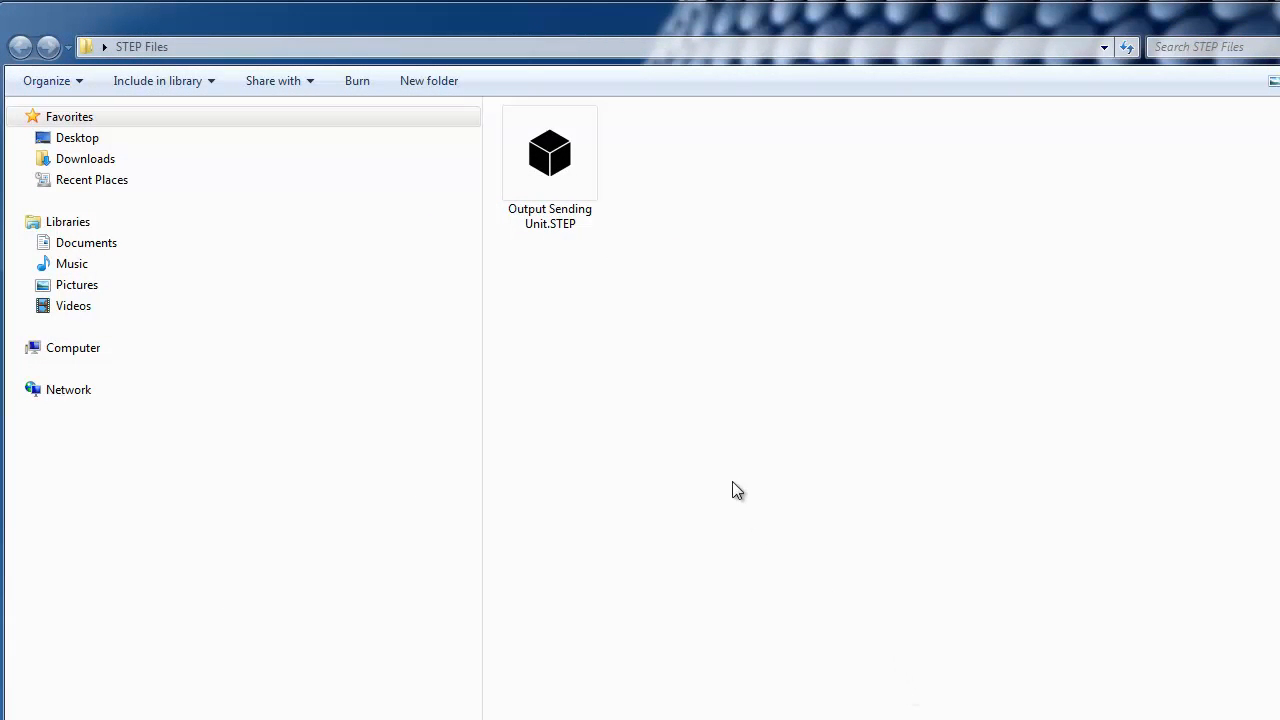
pyautogui.click(548, 152)
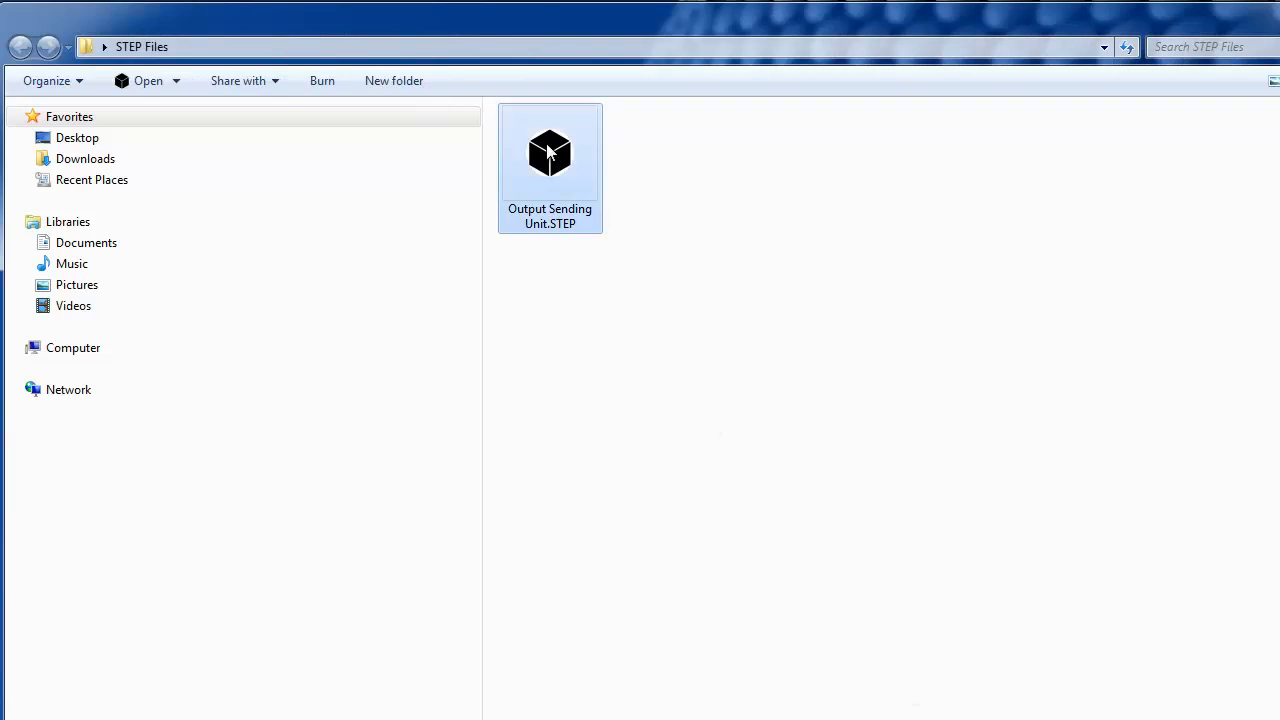
pyautogui.doubleClick(550, 152)
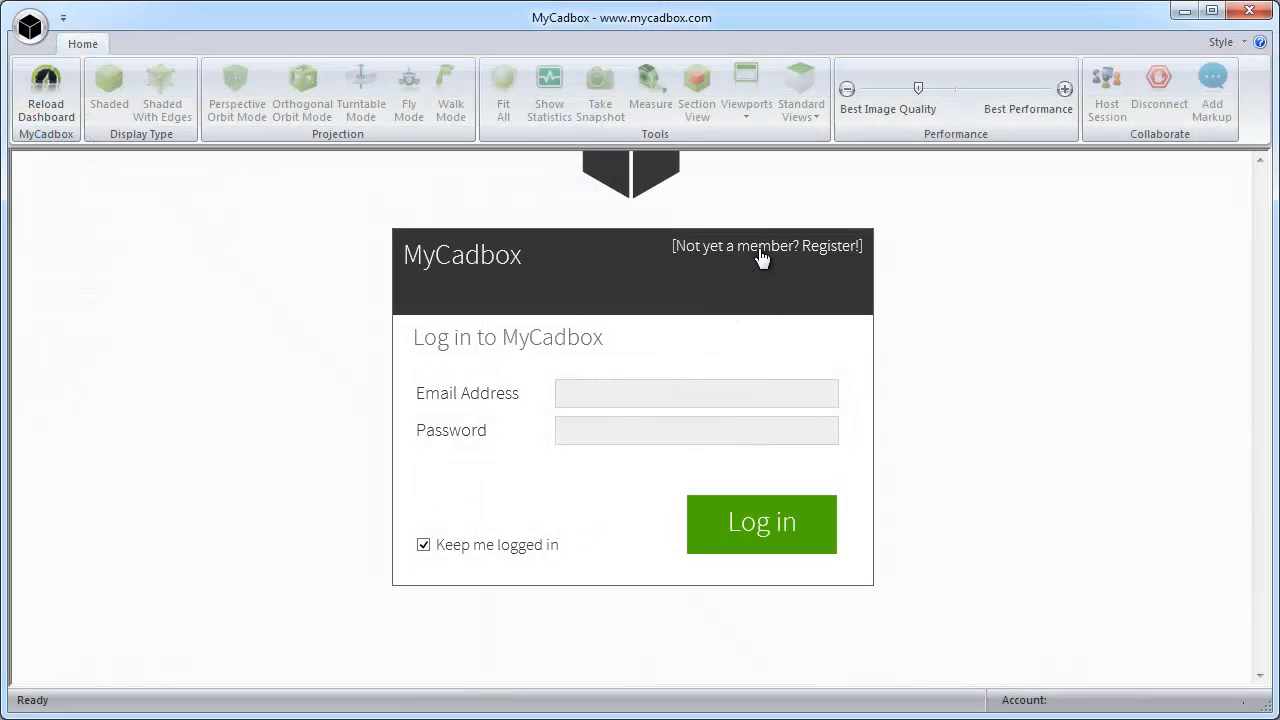
pyautogui.click(764, 244)
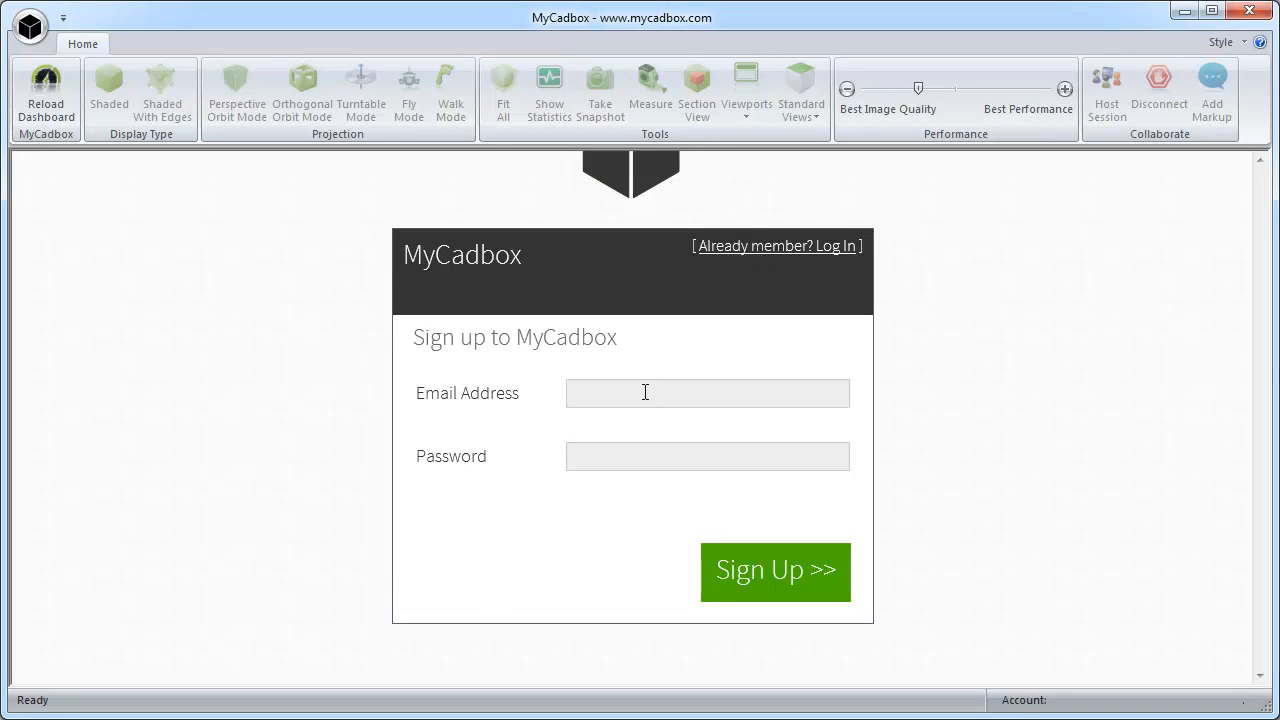
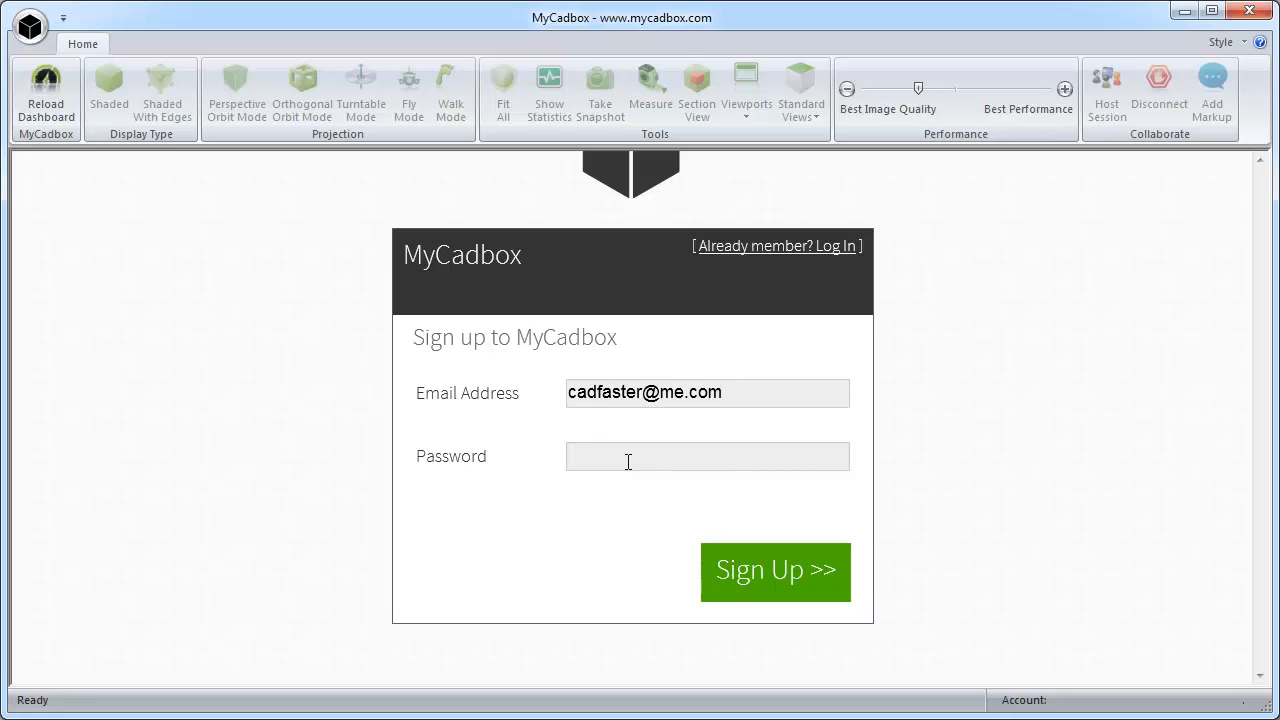
pyautogui.click(776, 572)
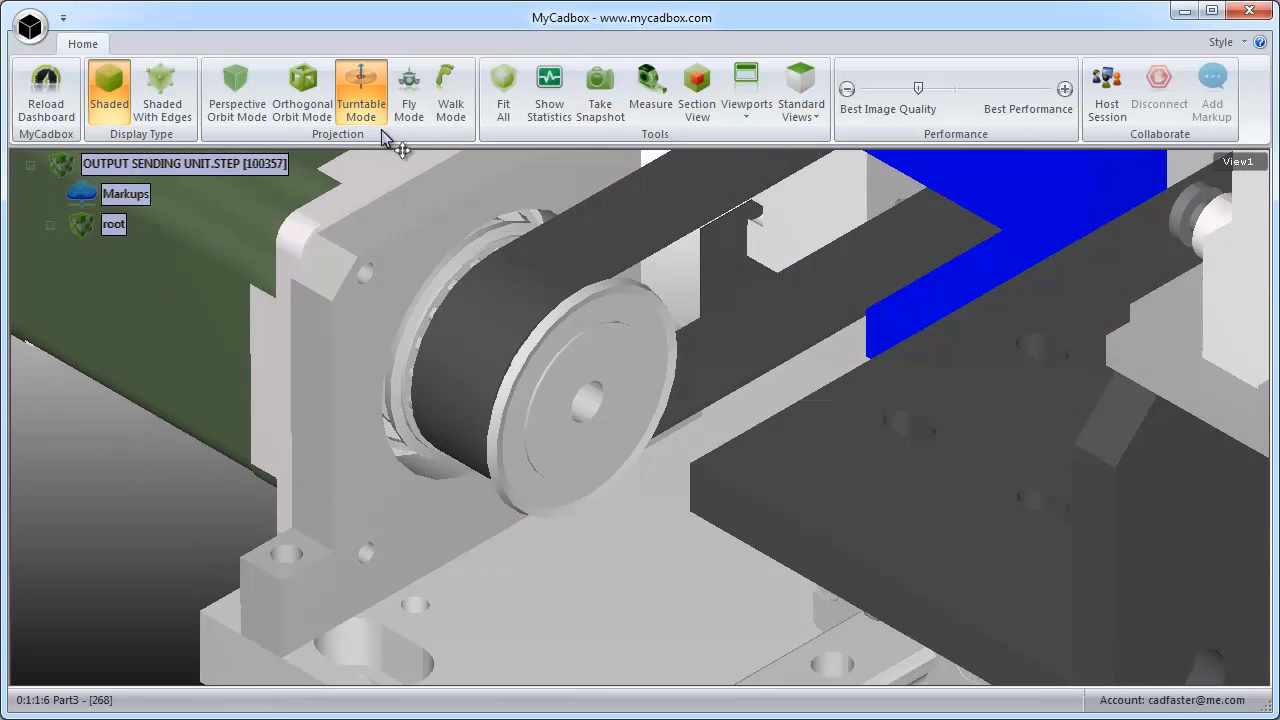
pyautogui.click(44, 96)
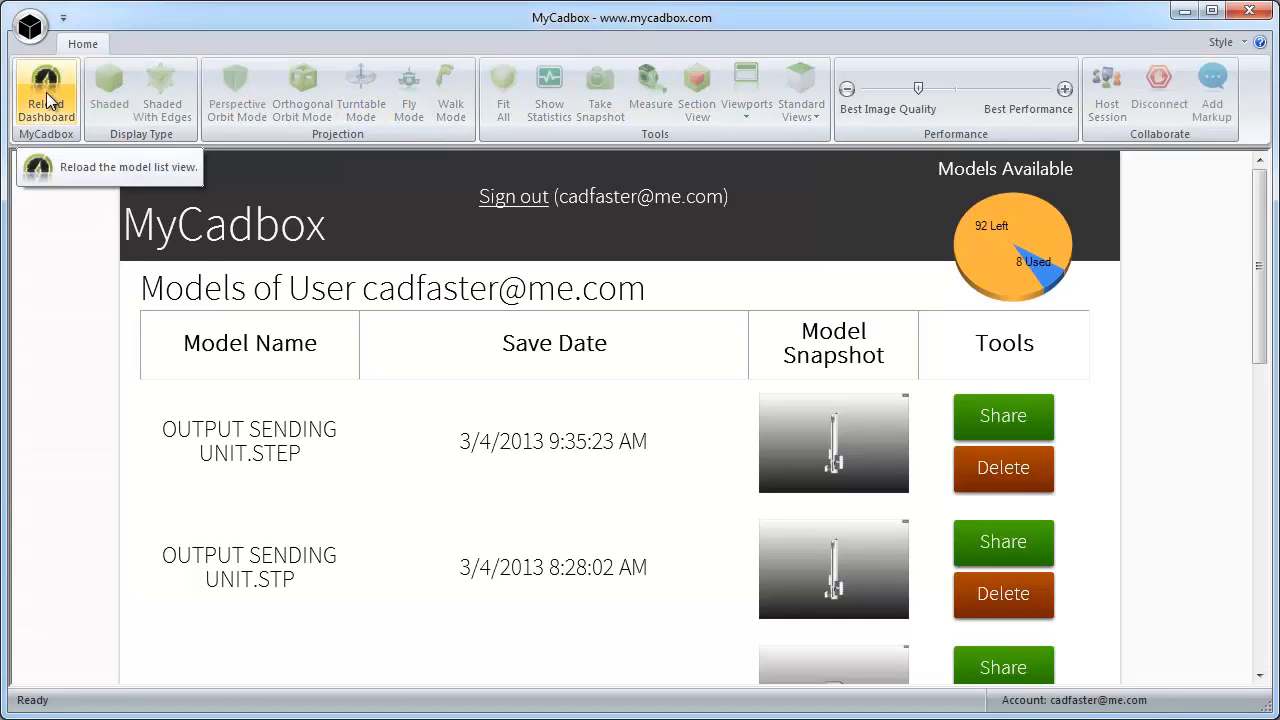
pyautogui.moveTo(1268, 232)
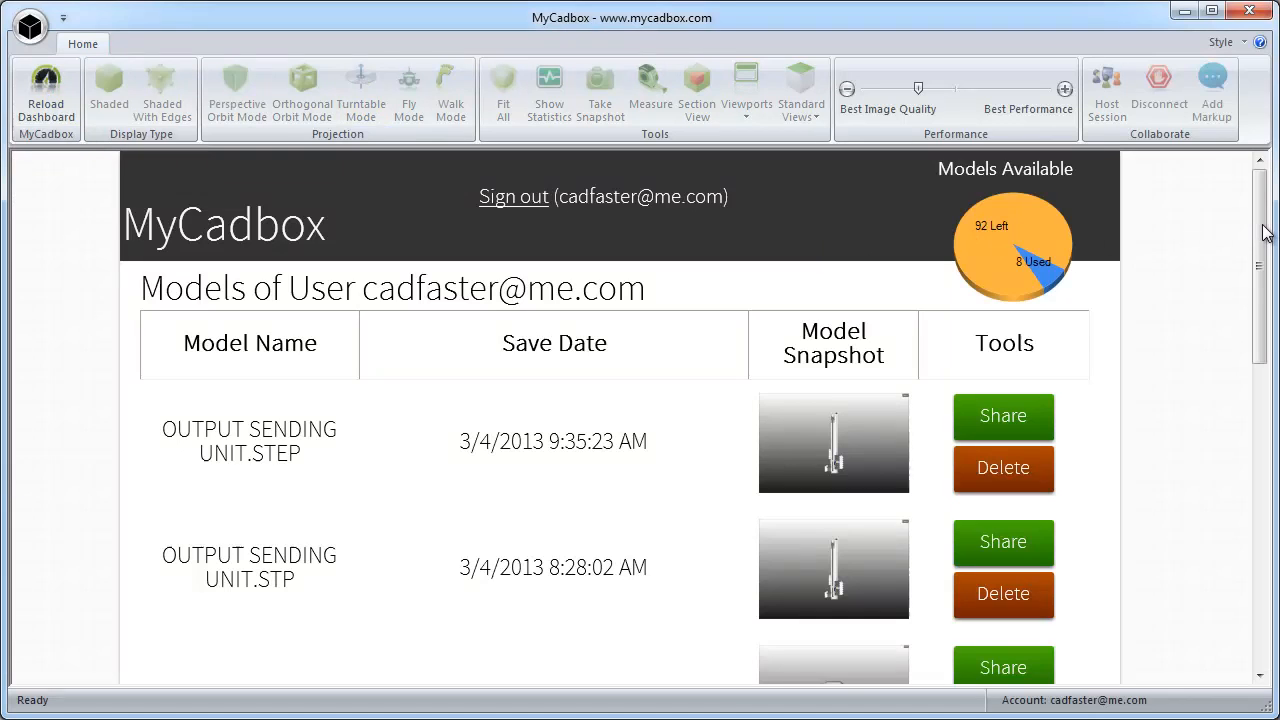
# Scroll through the dashboard's Models list headed by Output Sending Unit.STEP.
pyautogui.scroll(-3)
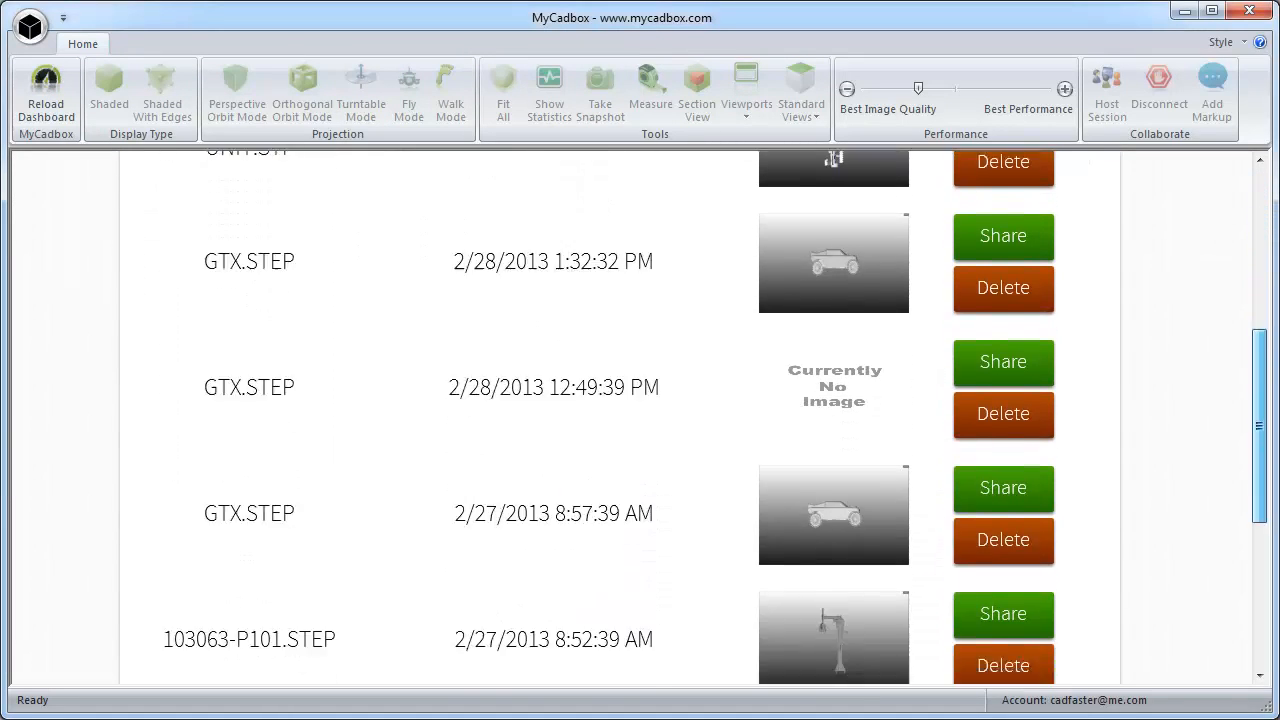
pyautogui.scroll(-3)
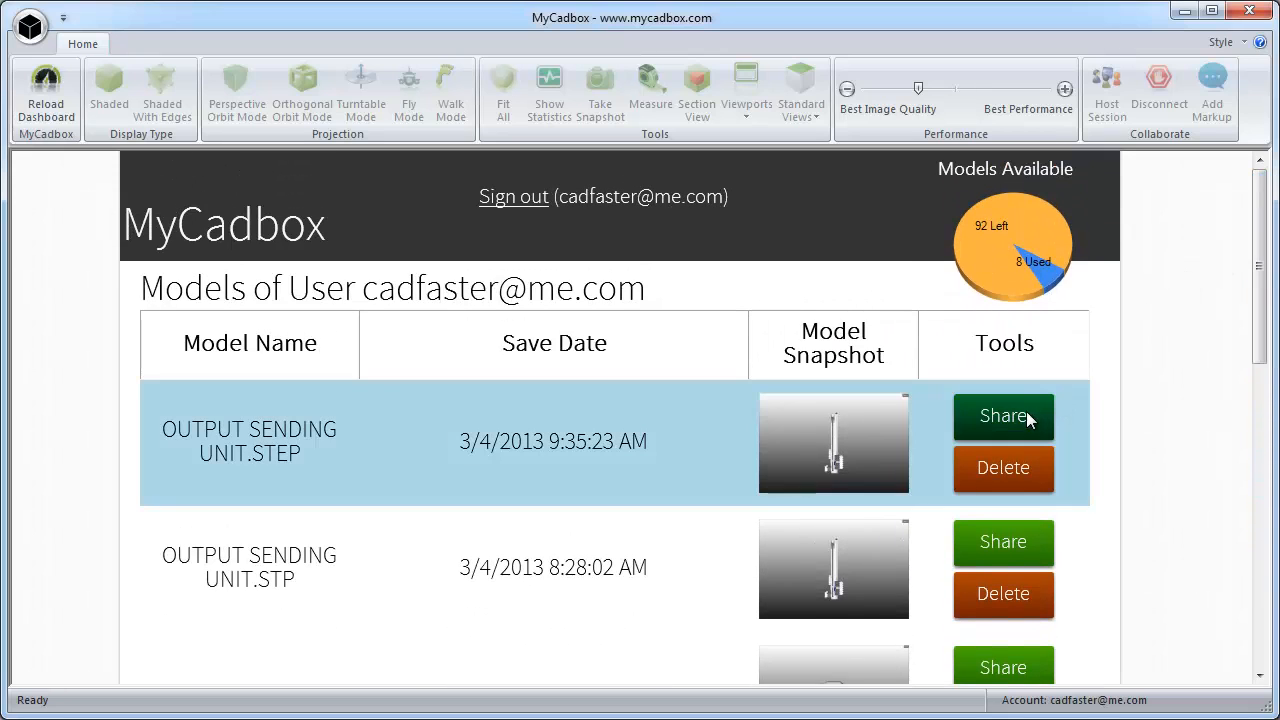
# Share Output Sending Unit.STEP with the suggested recipient 'janne' and apply the sharing.
pyautogui.click(1004, 414)
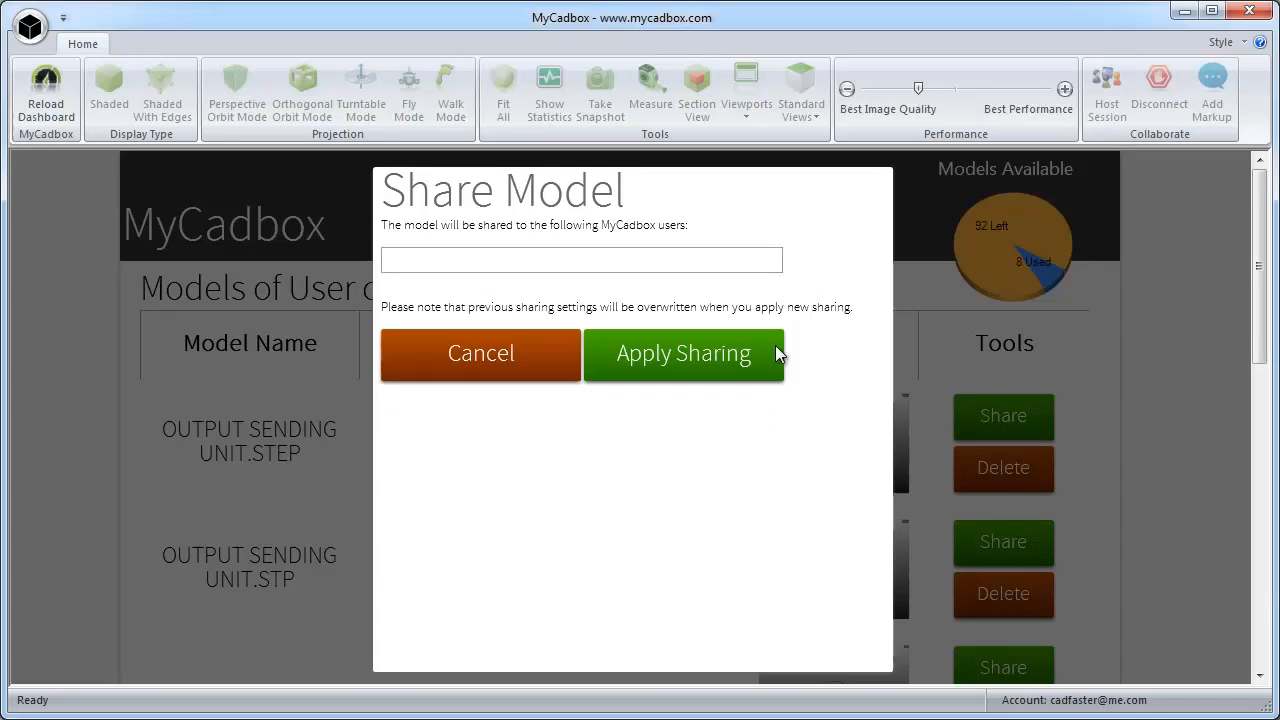
pyautogui.click(580, 260)
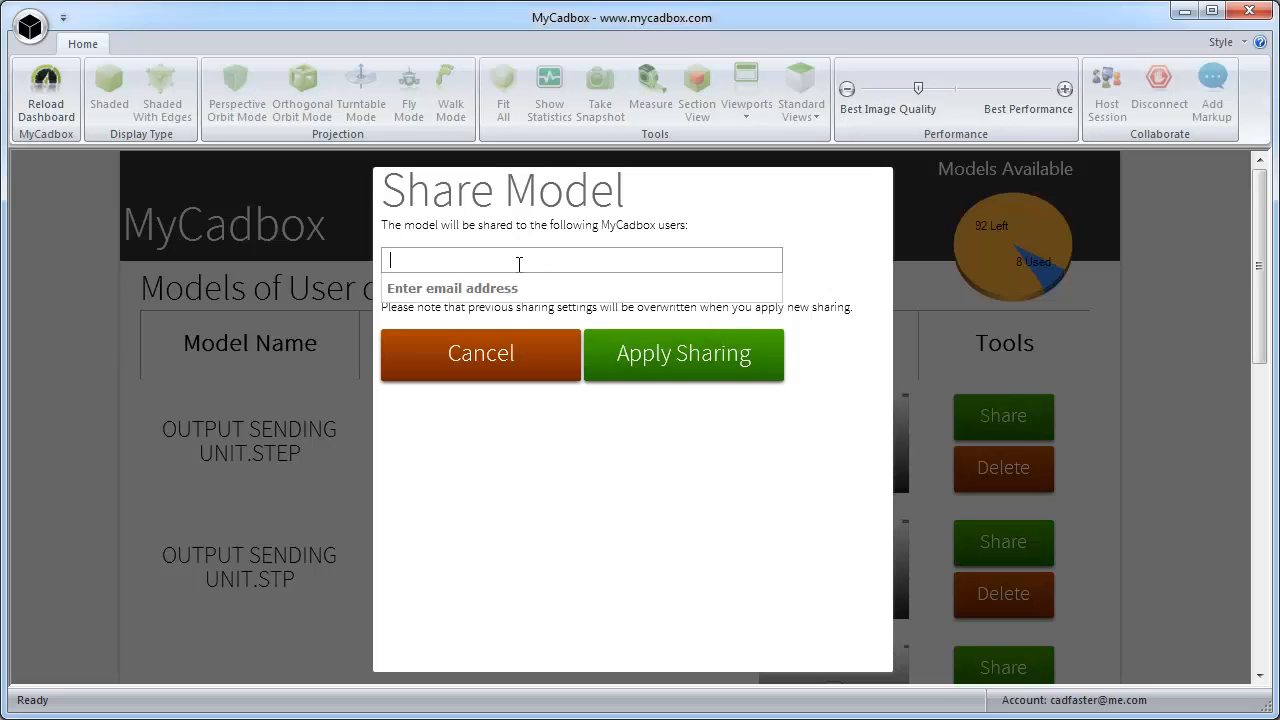
pyautogui.write('janne')
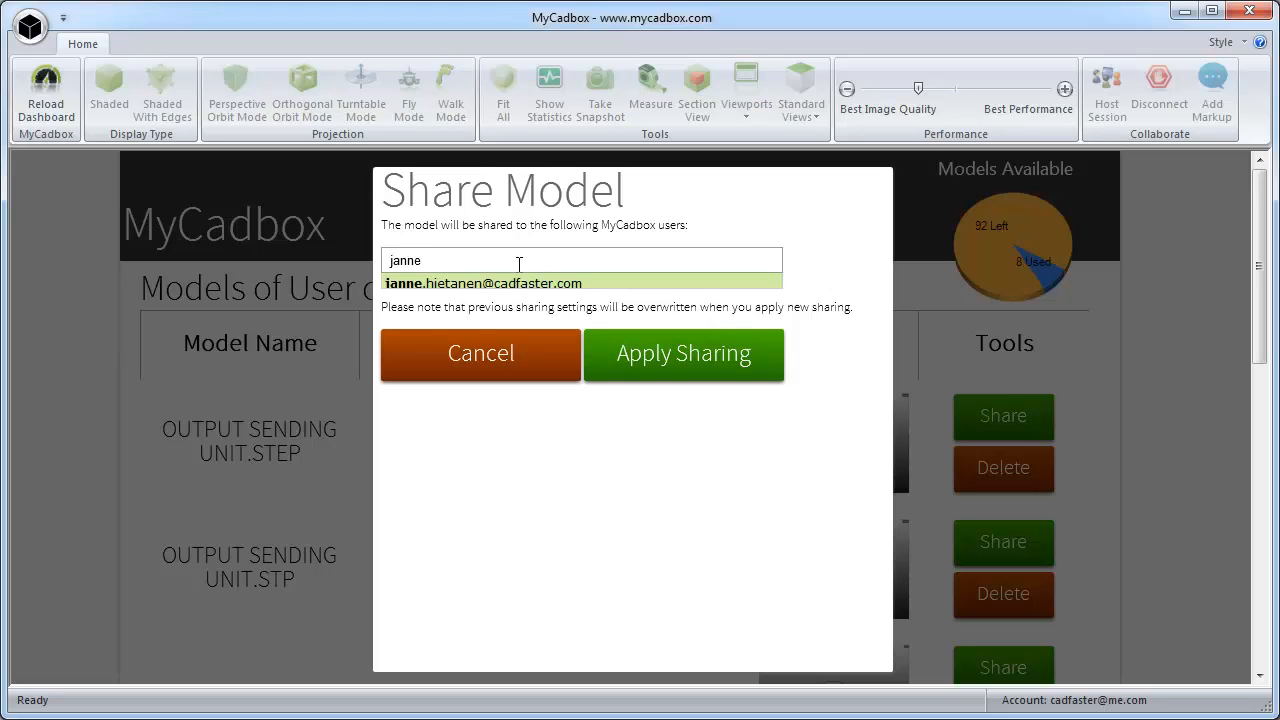
pyautogui.click(484, 284)
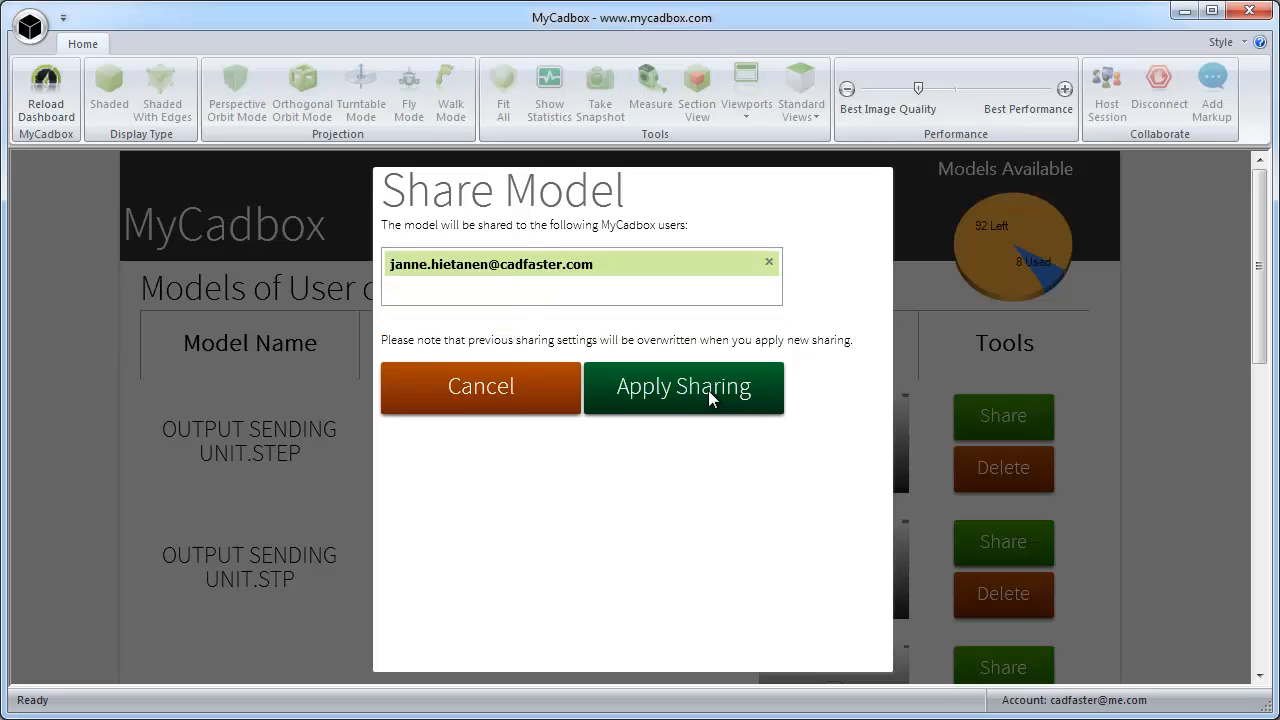
pyautogui.click(684, 388)
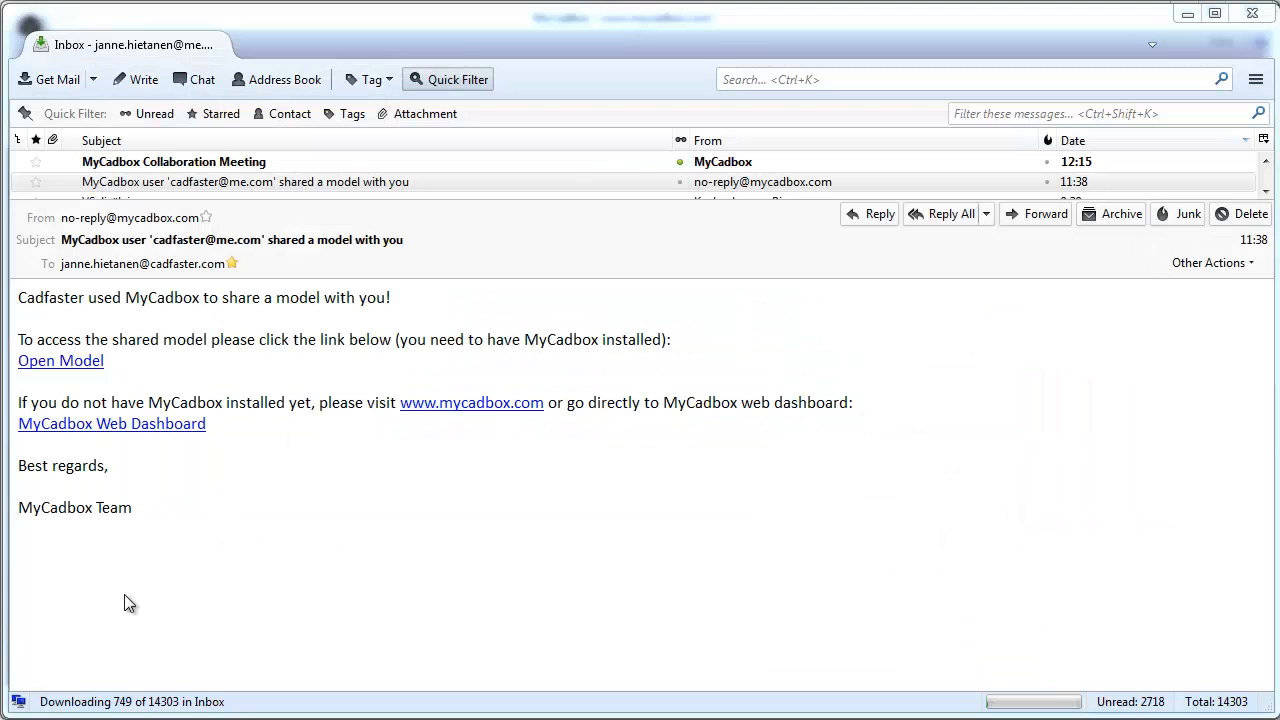
pyautogui.moveTo(60, 360)
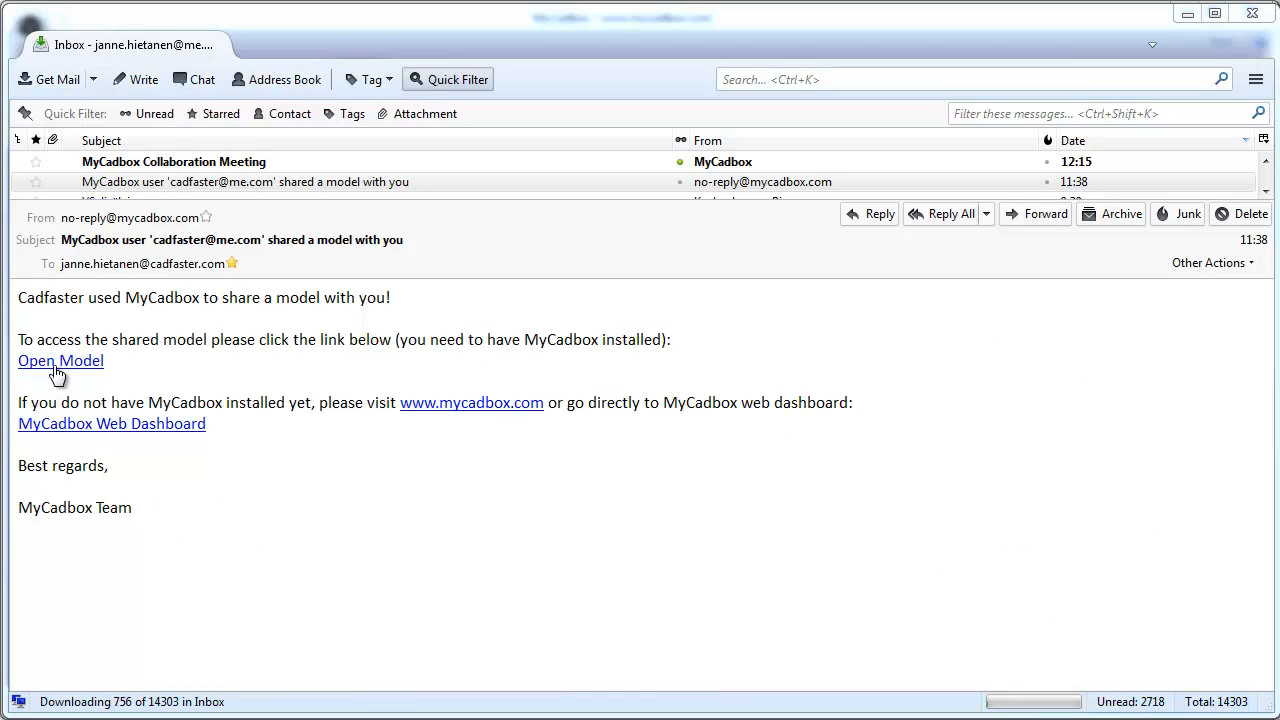
# Follow the Open Model link in the MyCadbox share notification email.
pyautogui.click(60, 360)
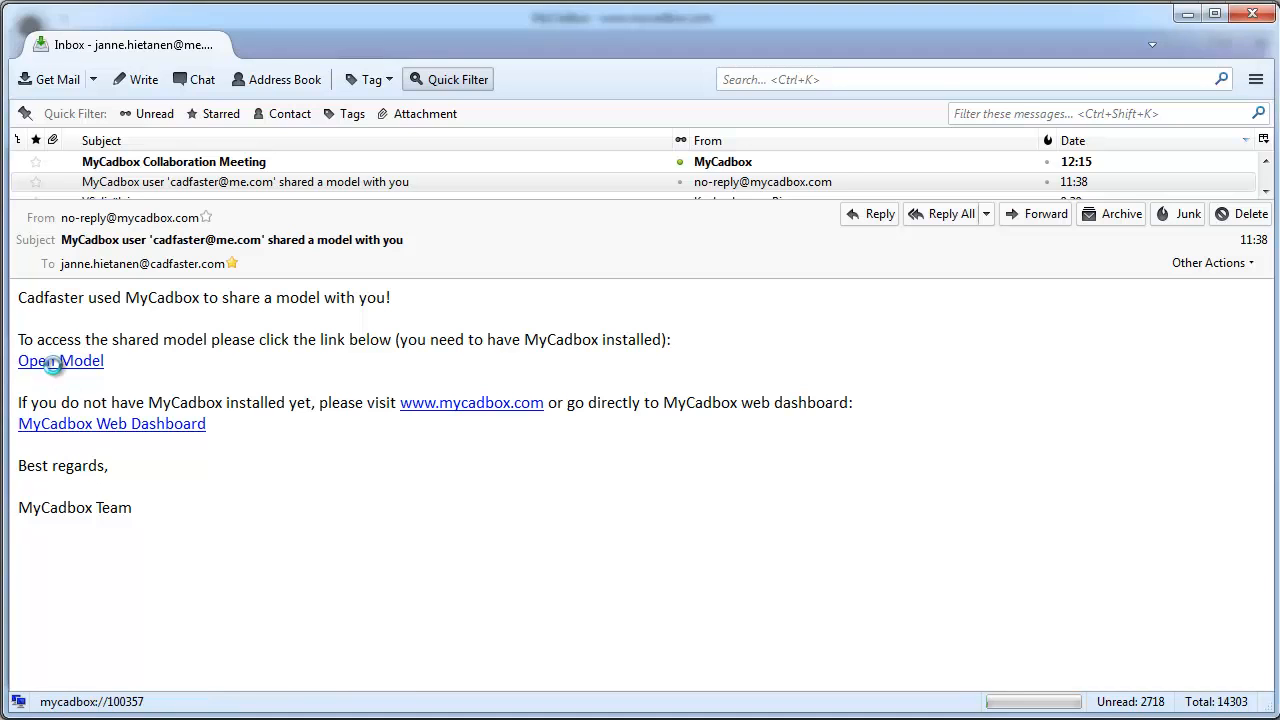
pyautogui.click(60, 360)
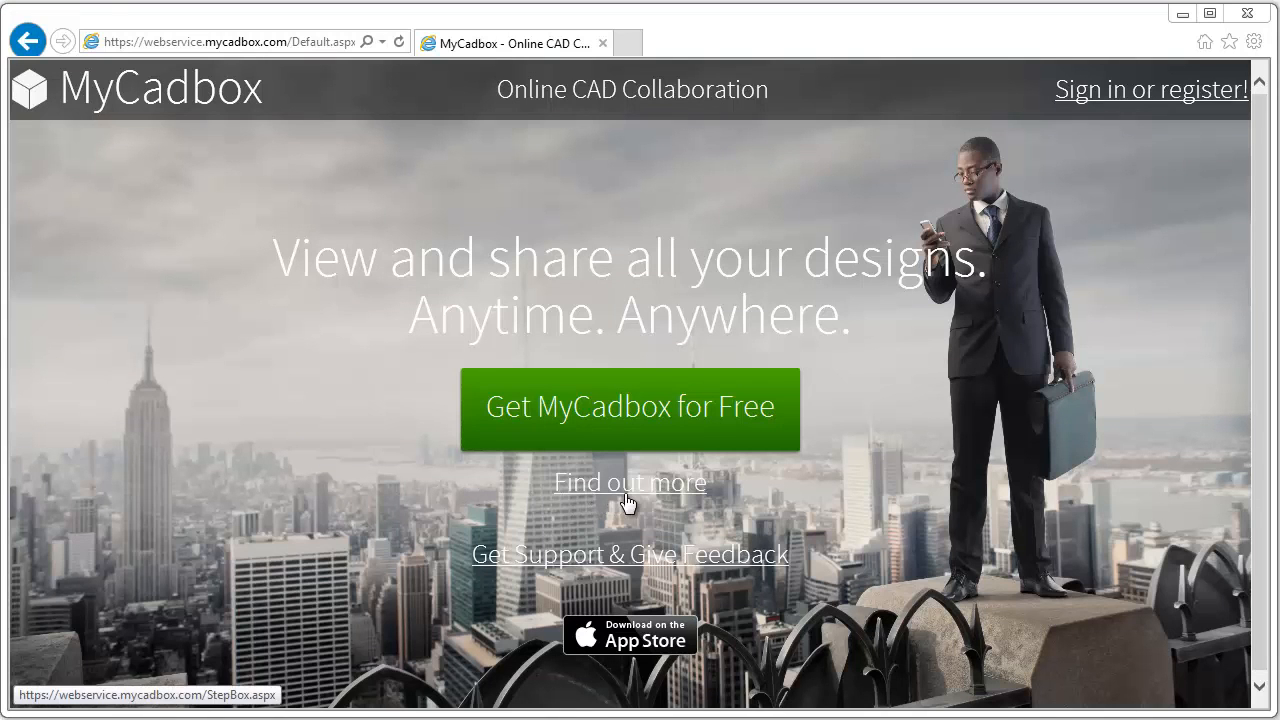
pyautogui.moveTo(640, 490)
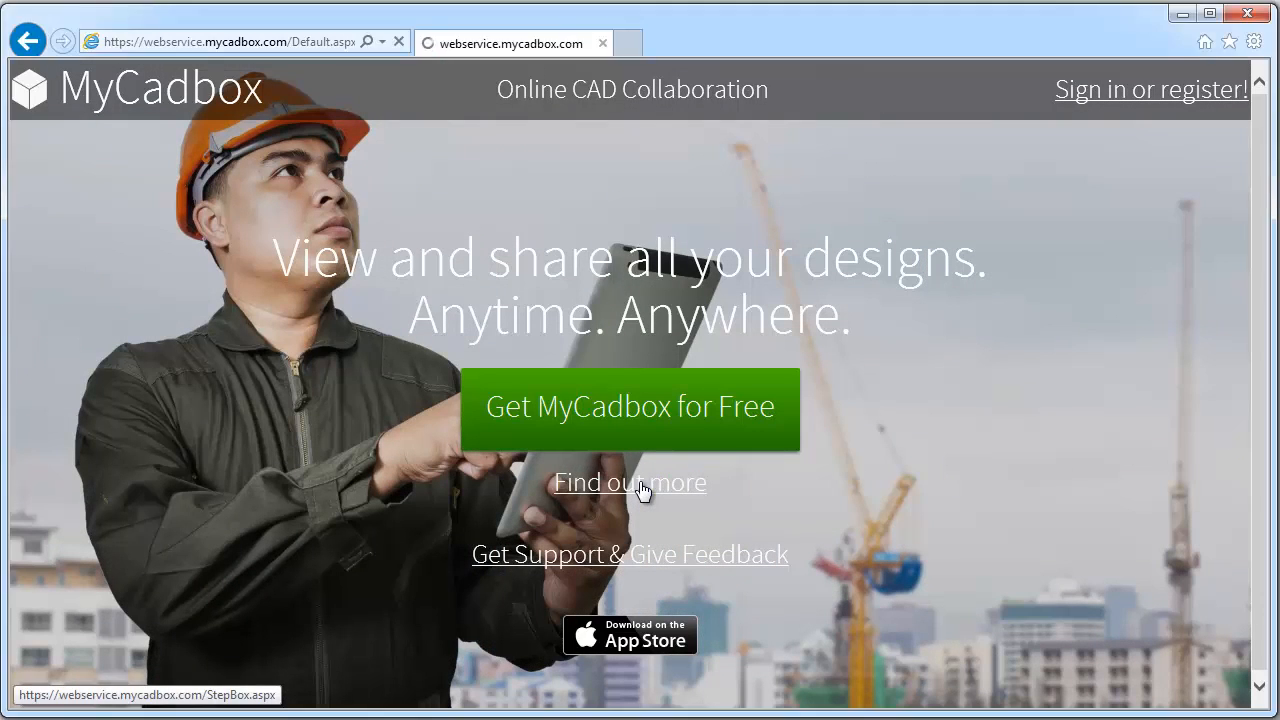
# Choose 'Get MyCadbox for Free' on the homepage to reach the free vs Pro plans page.
pyautogui.click(628, 482)
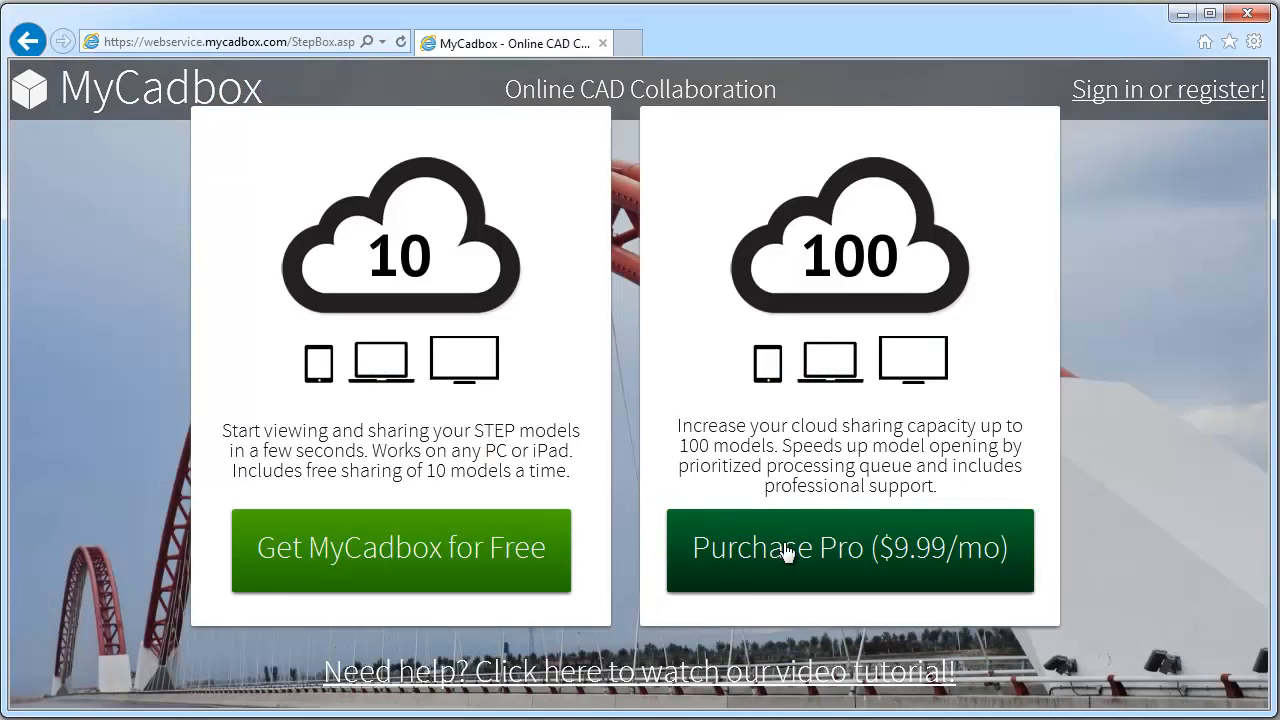
# Start purchasing the Pro plan at $9.99 per month, showing the Subscribe order page.
pyautogui.click(848, 548)
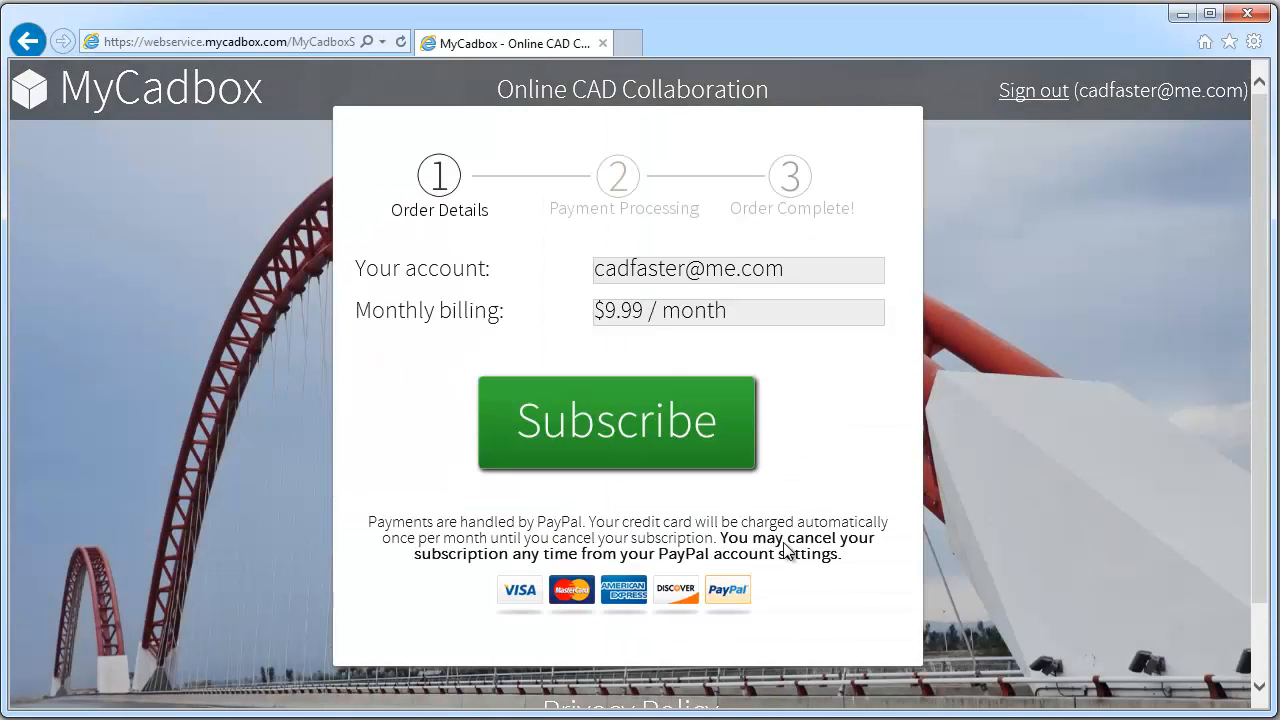
pyautogui.moveTo(644, 424)
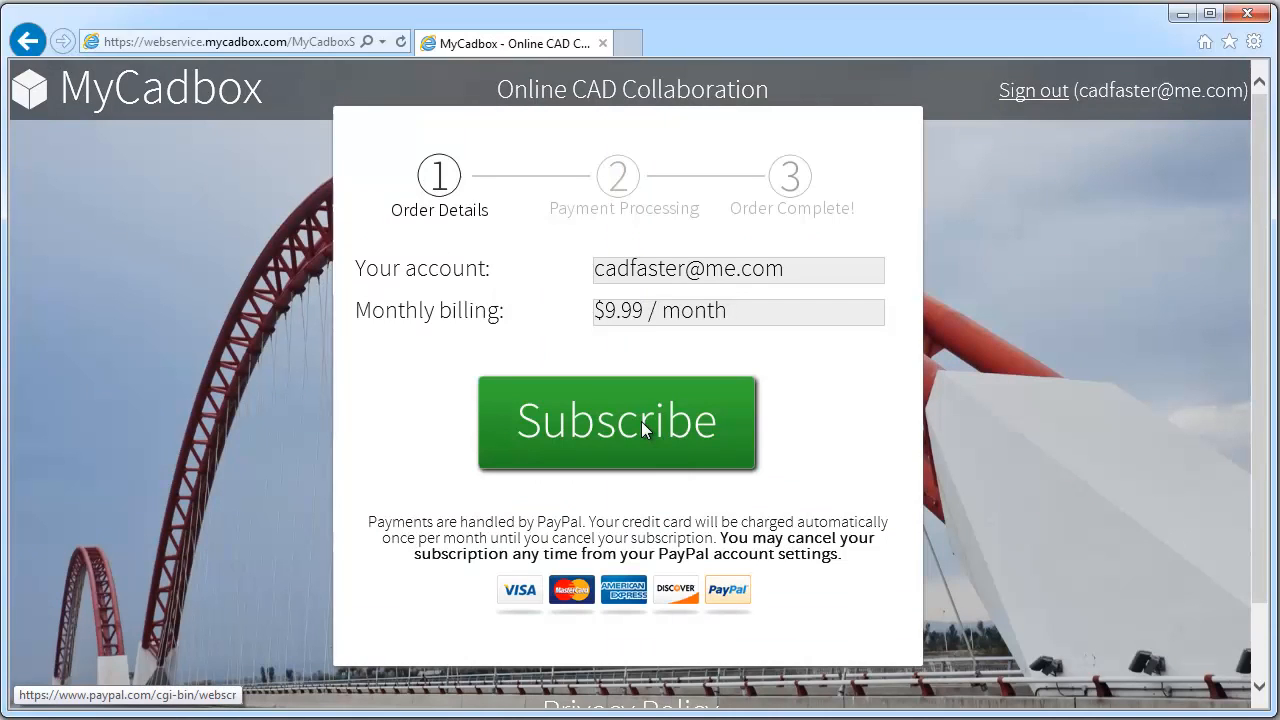
pyautogui.moveTo(862, 532)
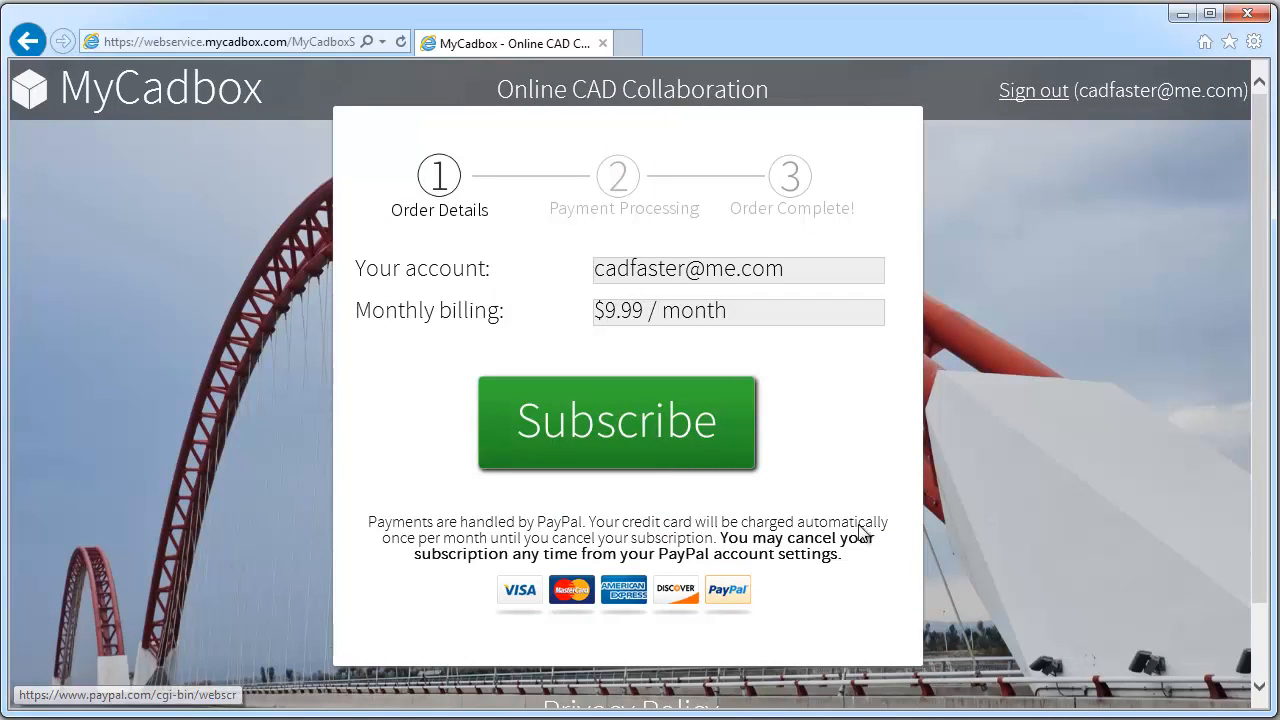